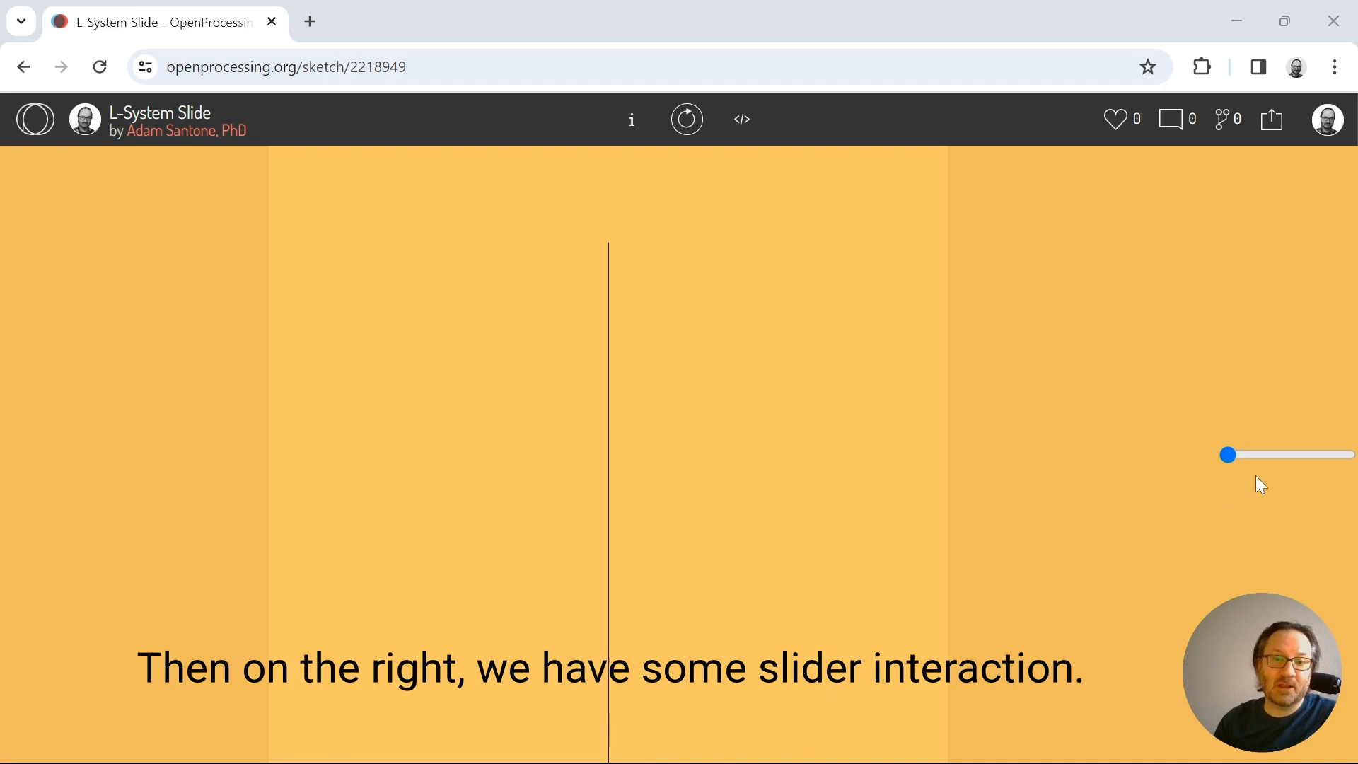
mouse_move(1271, 425)
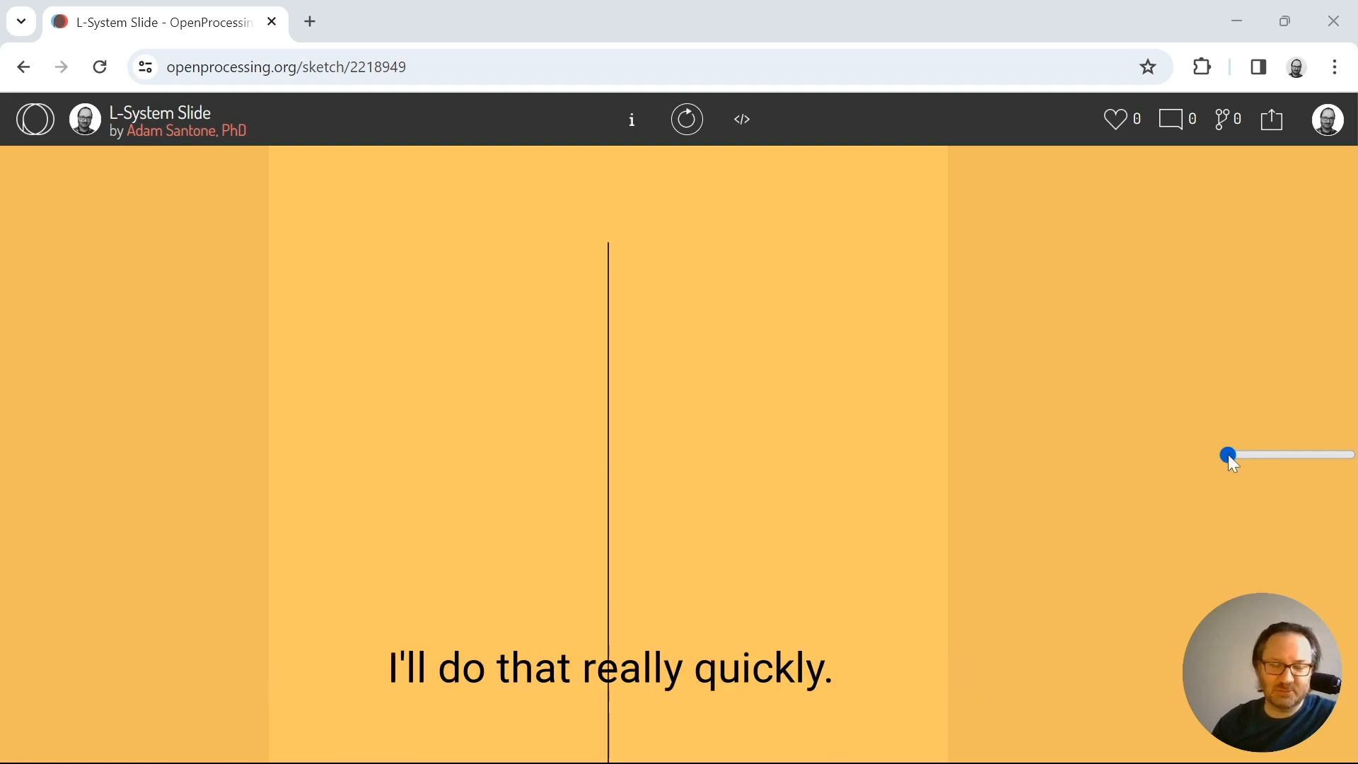
- Sweep the branching slider up and back, settling near the low end on a broad, rounded tree
left_click_drag(1228, 454, 1259, 454)
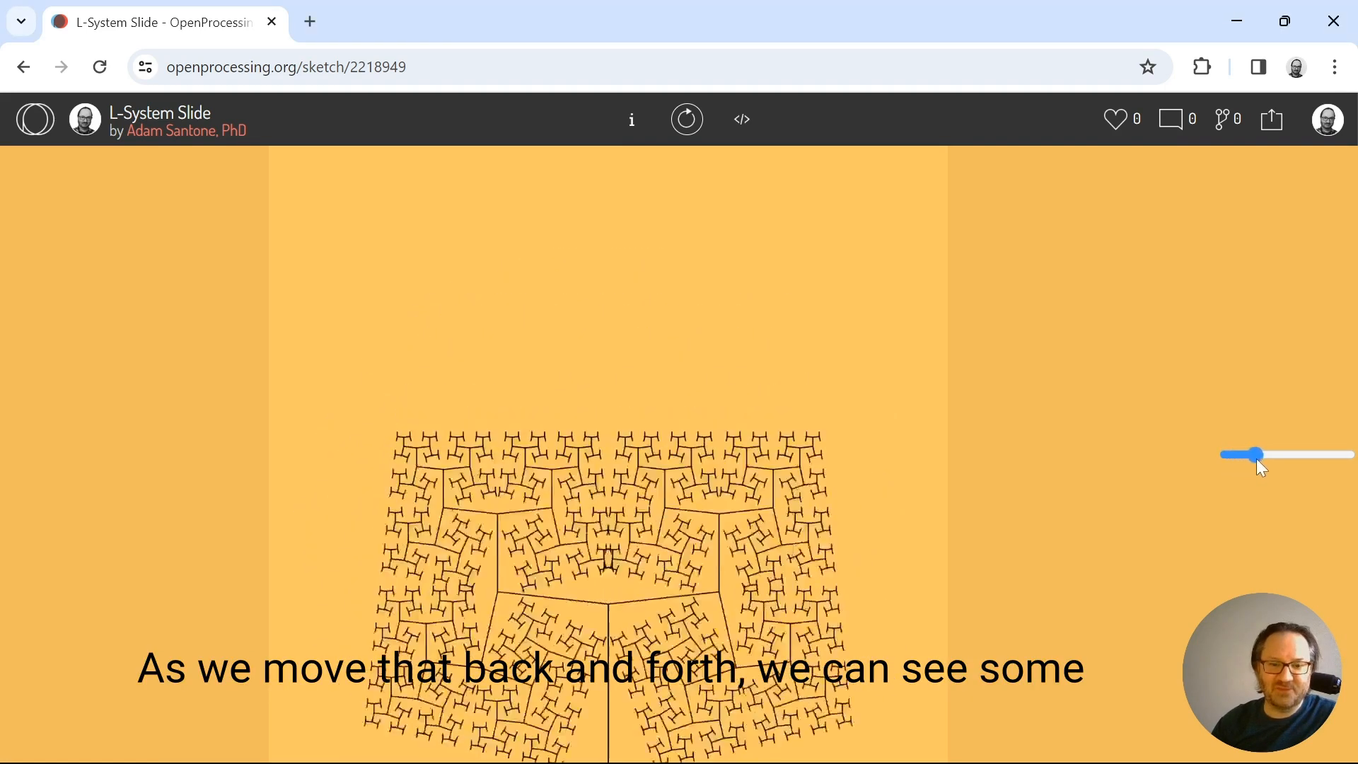
left_click_drag(1259, 454, 1273, 454)
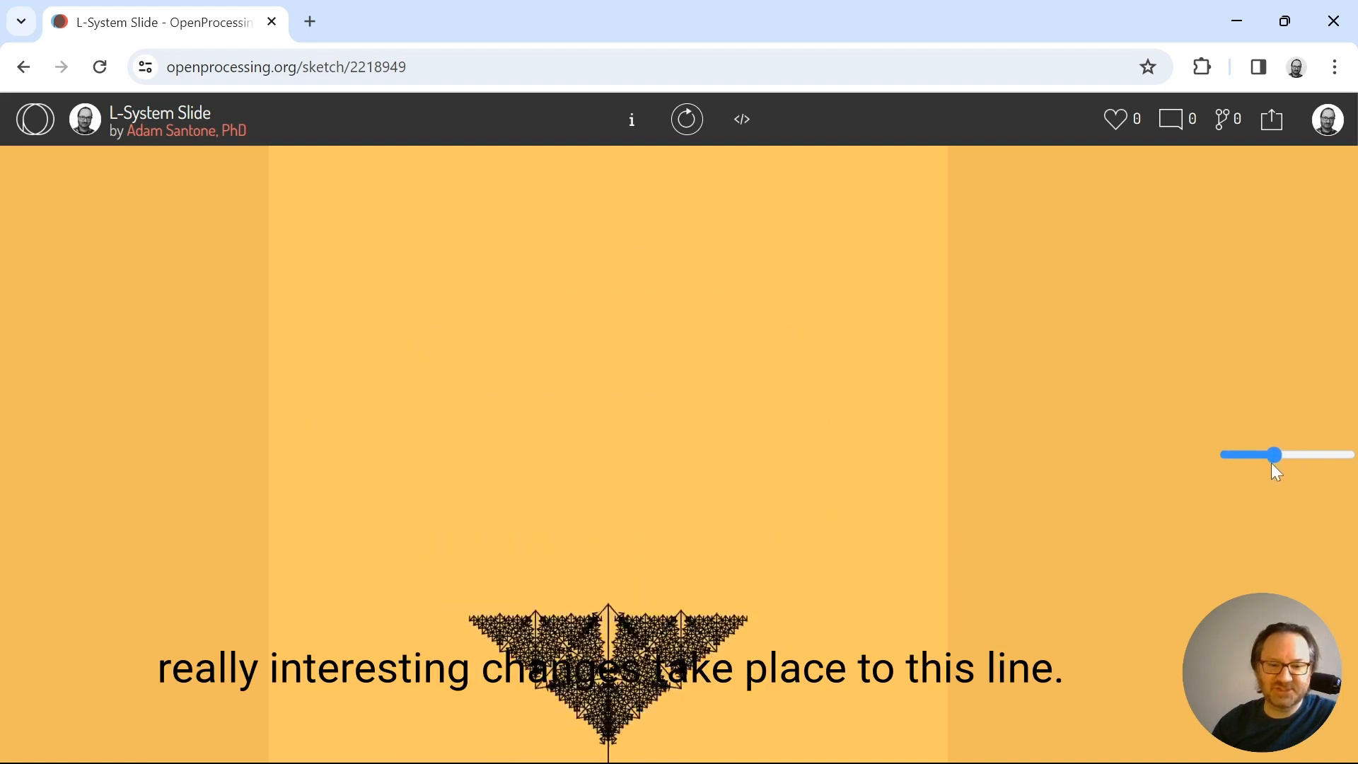
left_click_drag(1273, 454, 1234, 455)
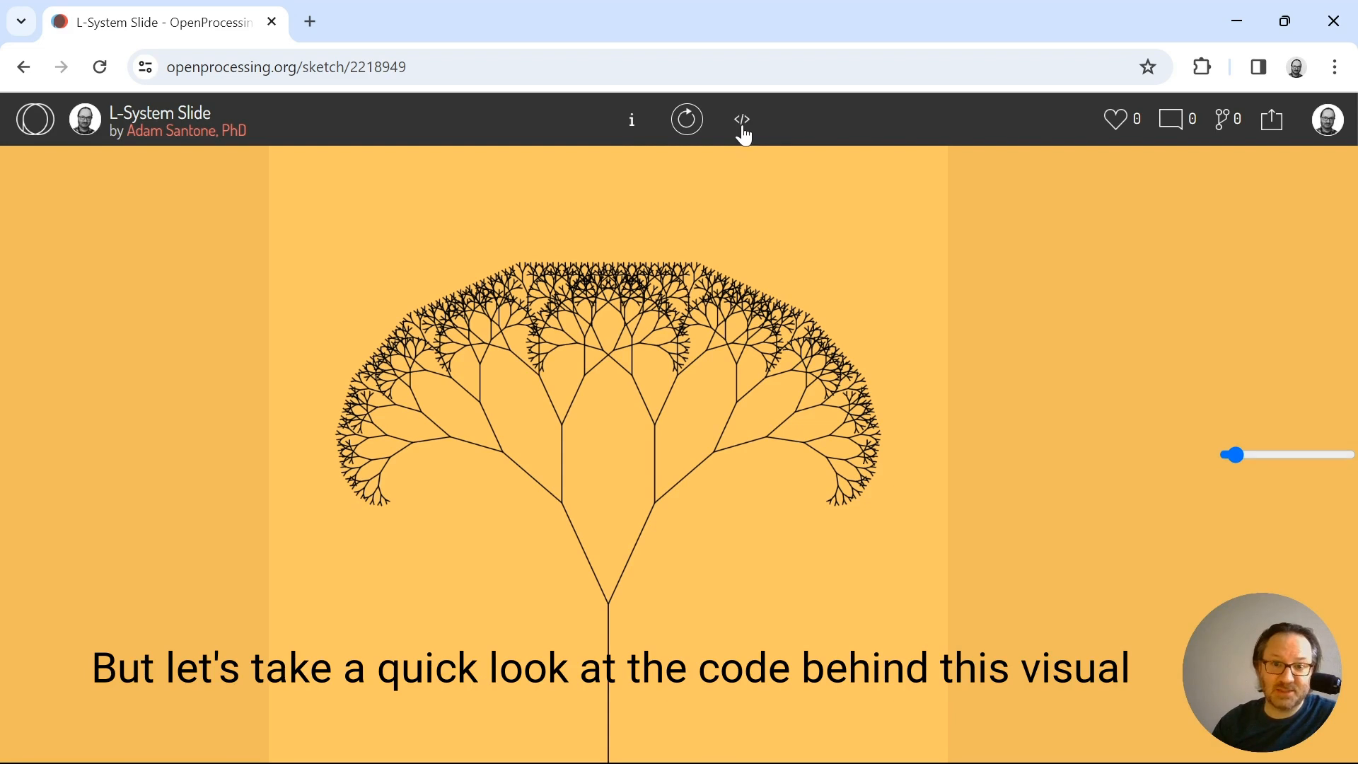
- Review the sketch's setup, draw and branch source, then rerun it and nudge the branch spread slightly
left_click(741, 119)
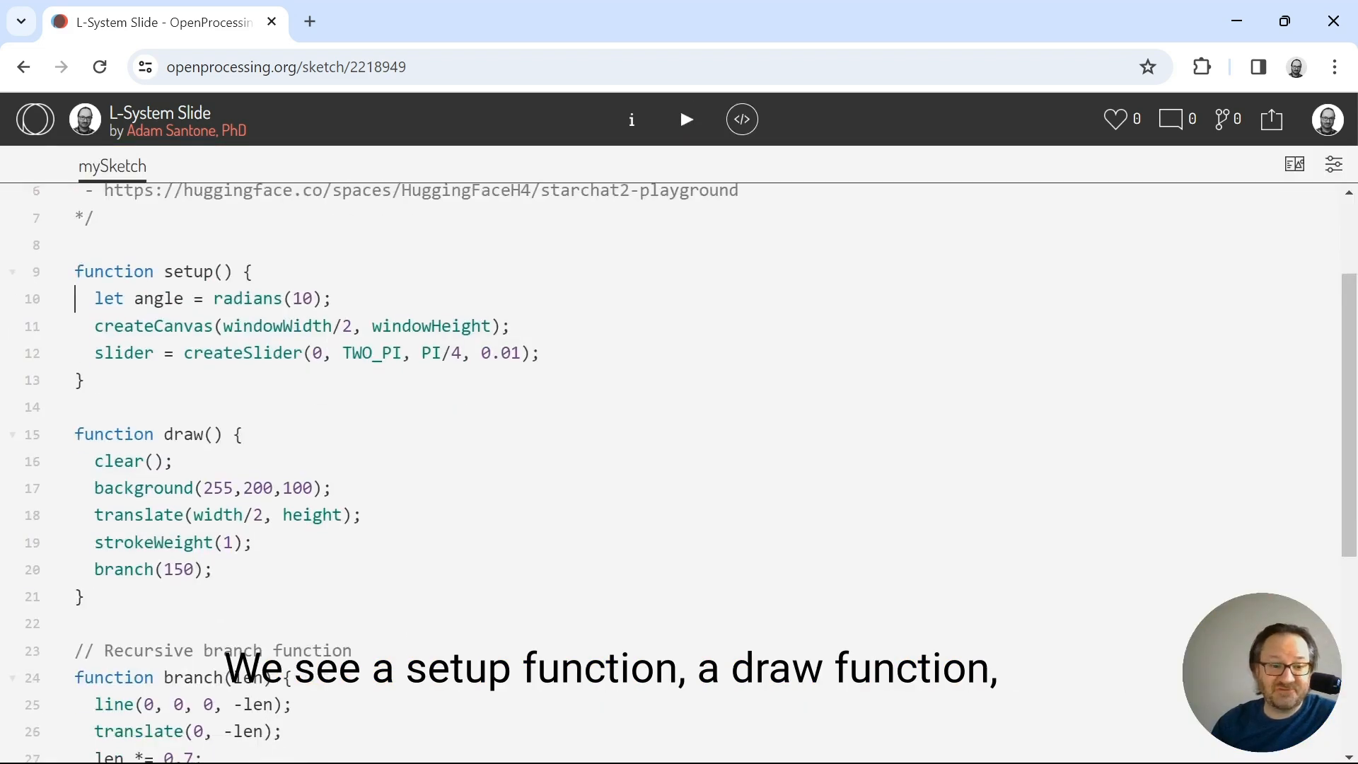
scroll("down", 3)
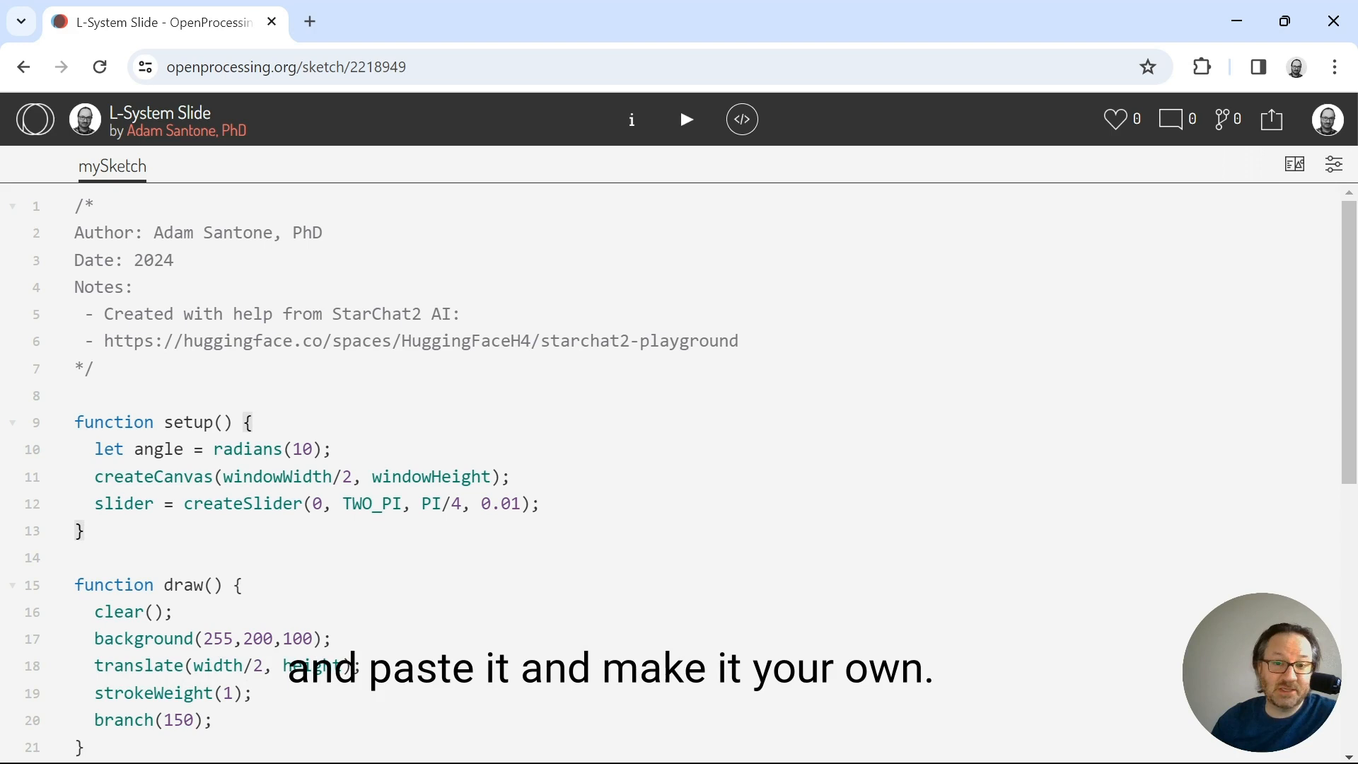
left_click(685, 119)
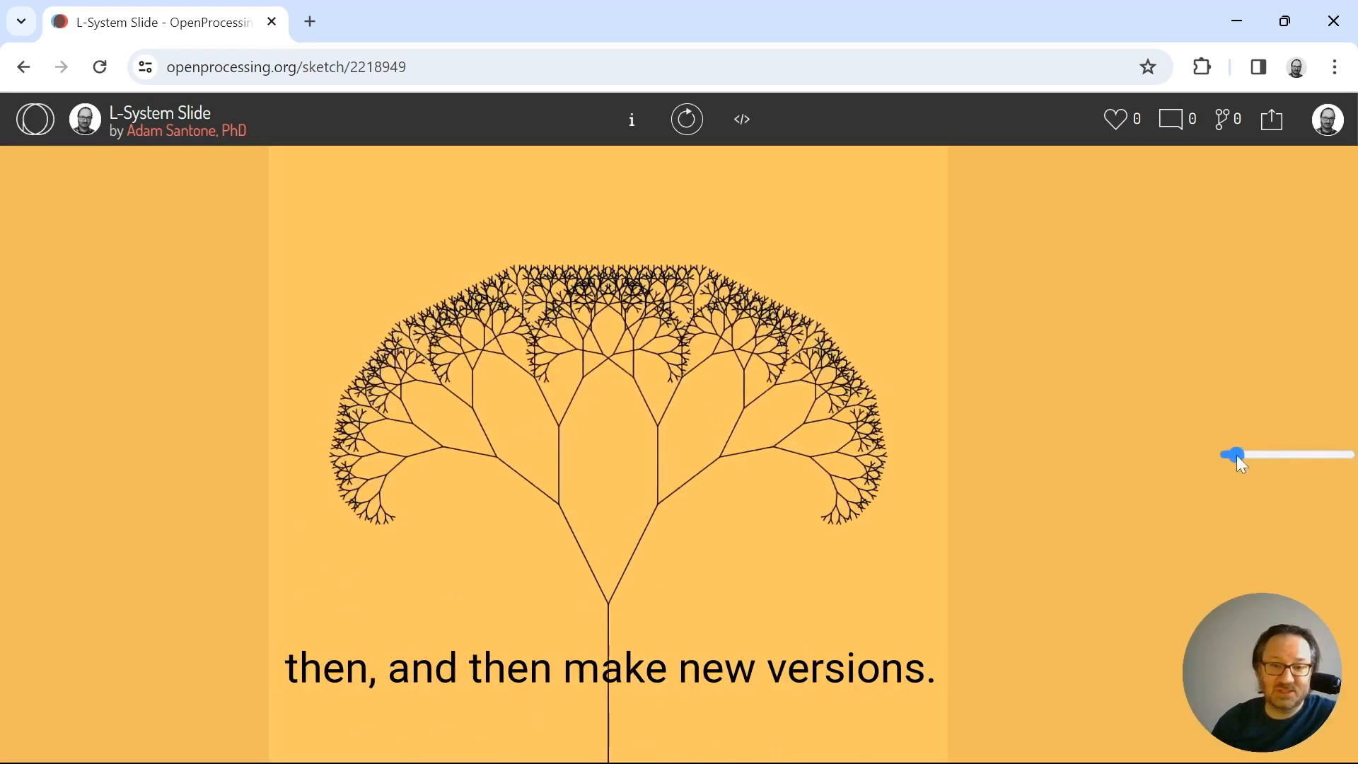
left_click_drag(1237, 454, 1228, 454)
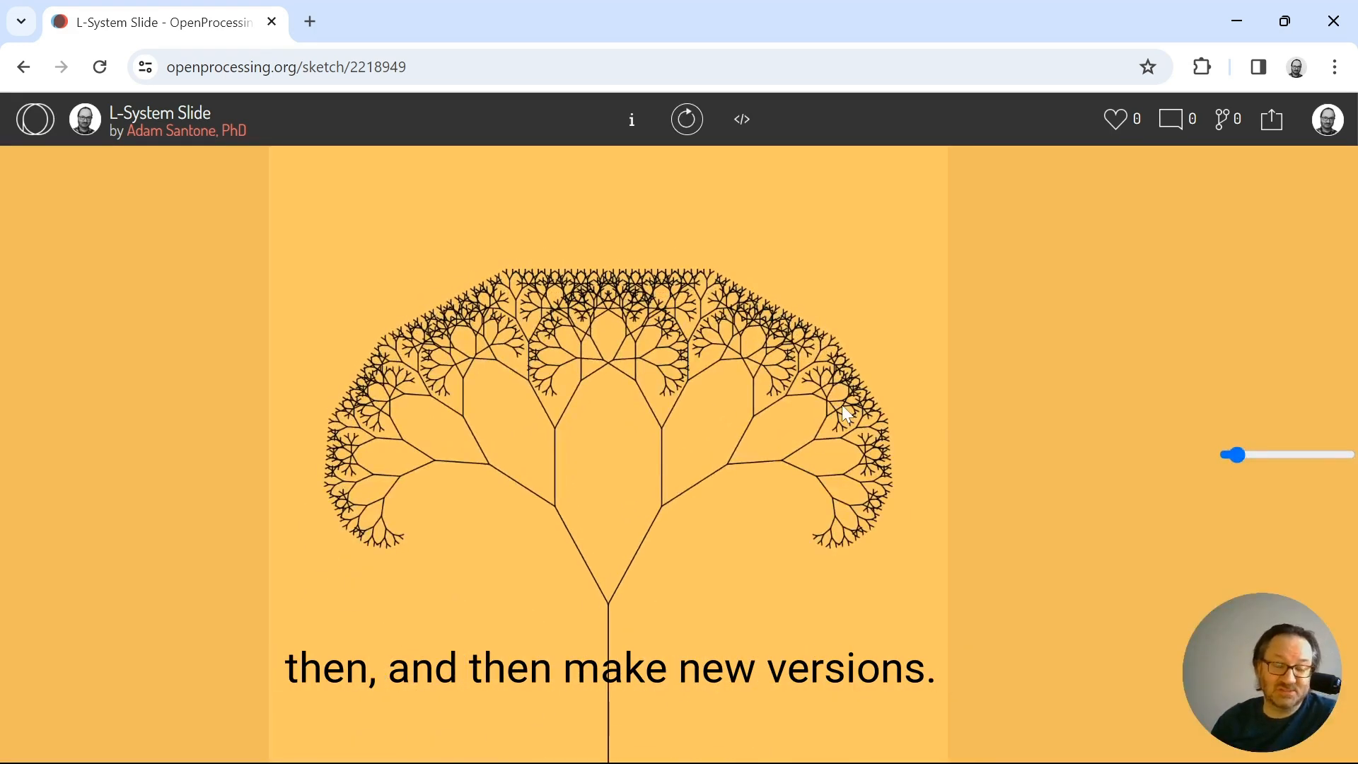